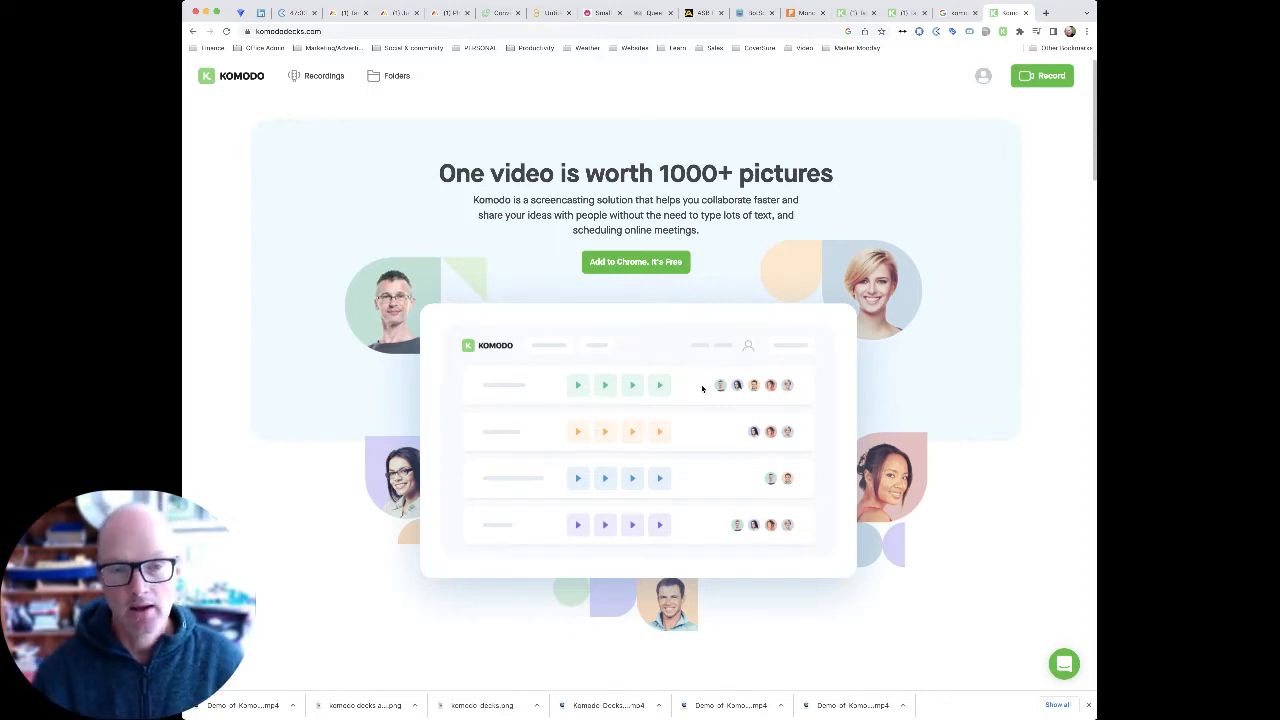
mouse_move(722, 468)
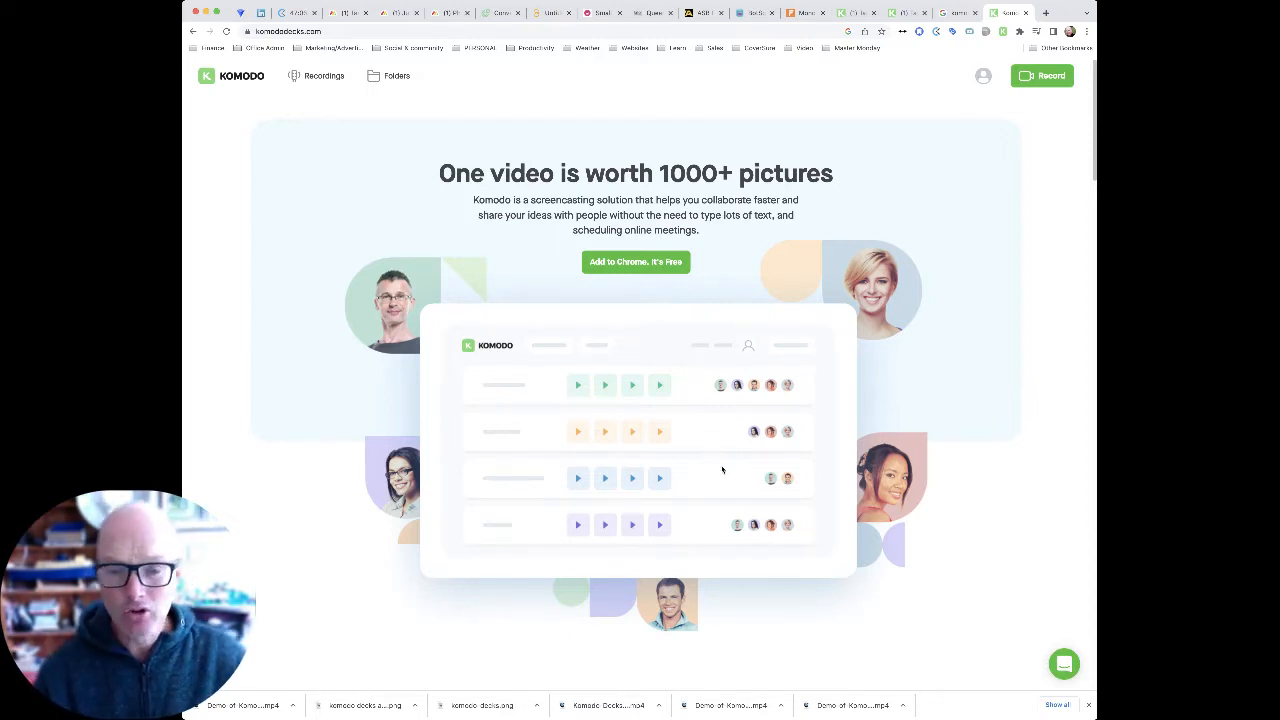
Step: Scroll the homepage down to the 'Video editing for mortals' transcript demo
scroll(down, 3)
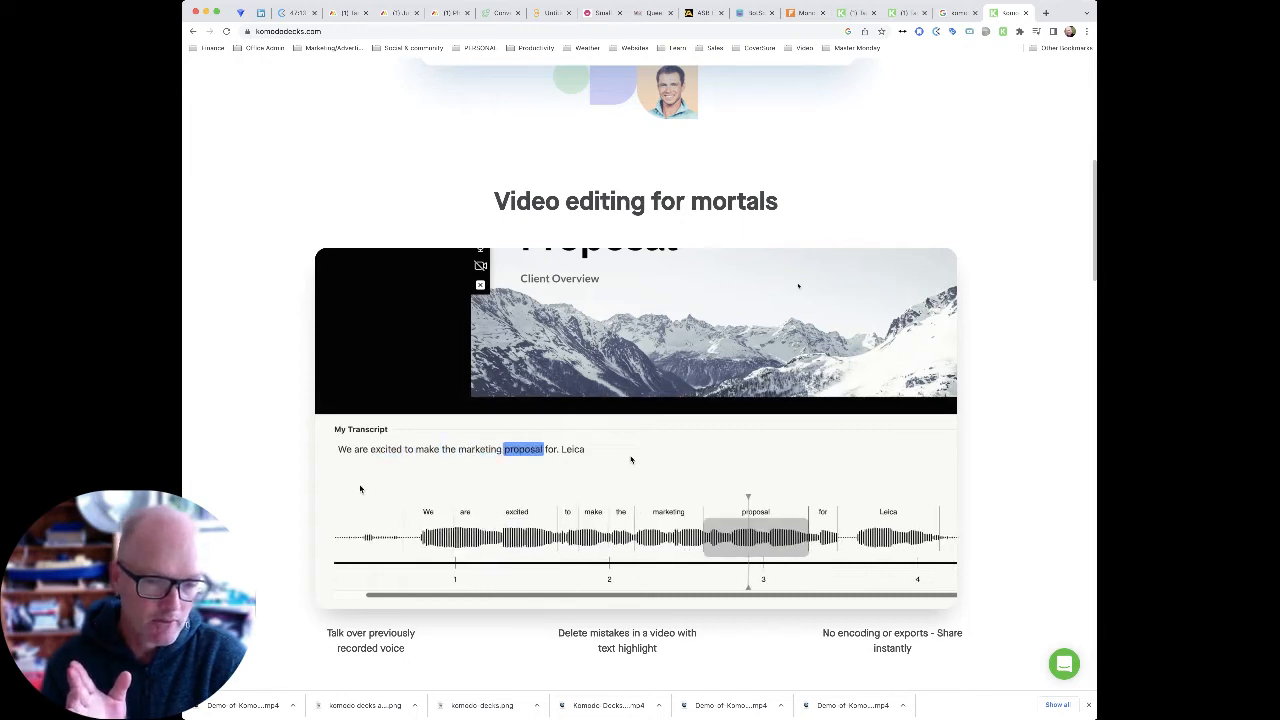
click(573, 450)
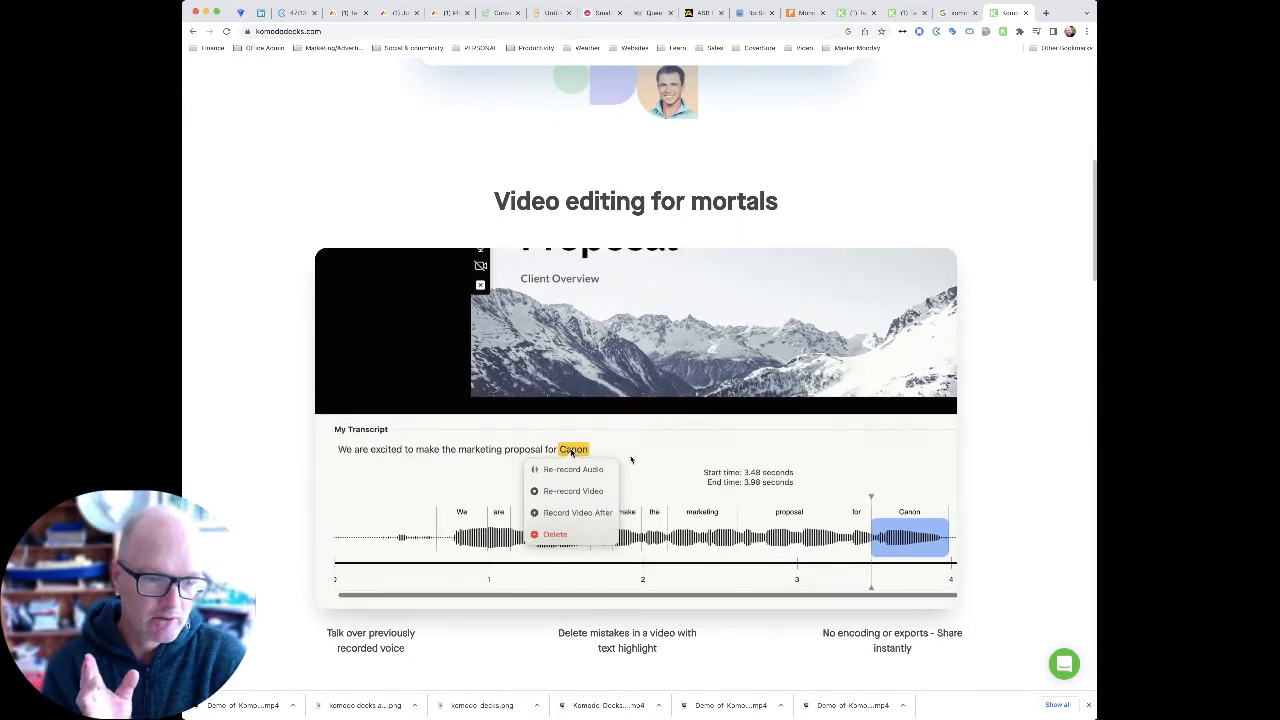
mouse_move(571, 469)
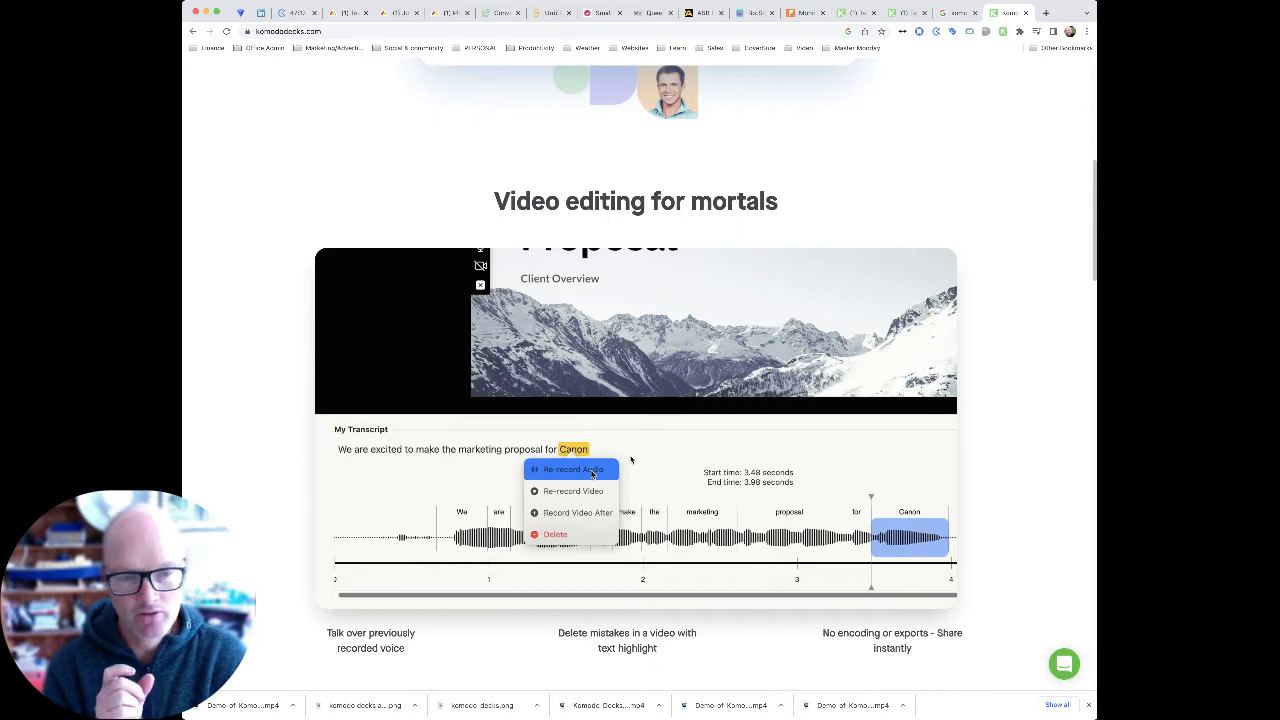
click(572, 468)
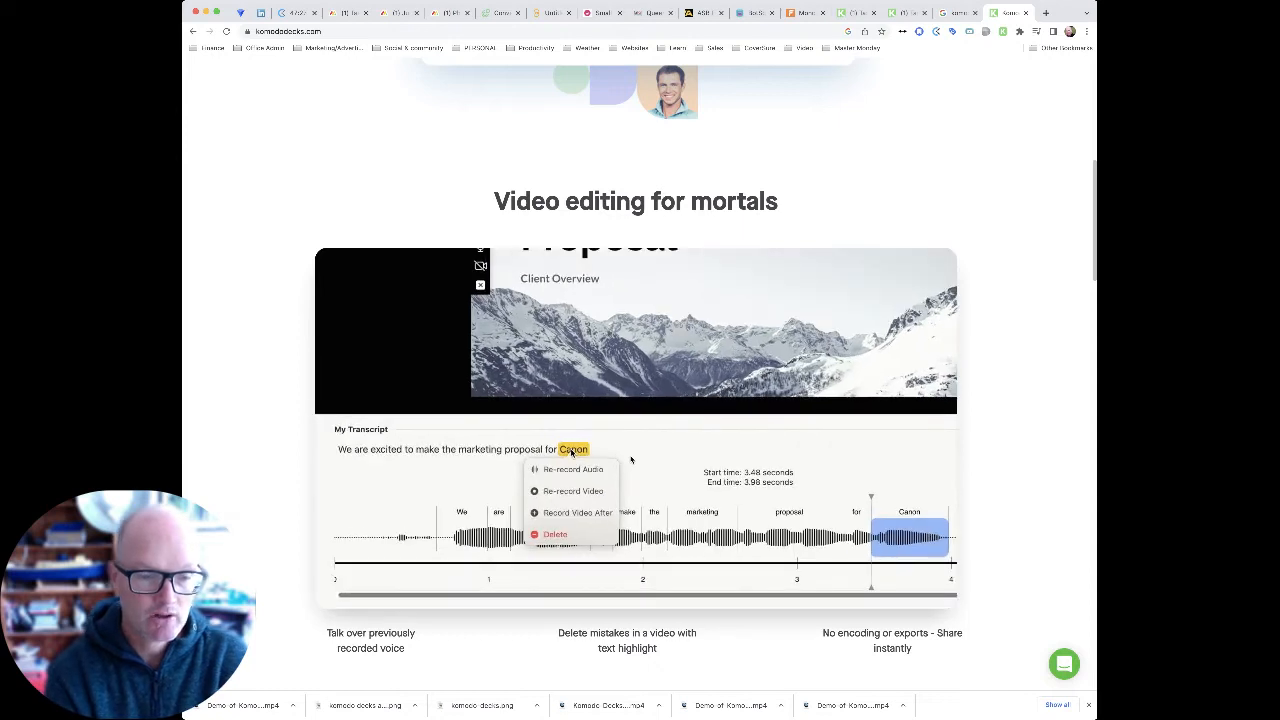
mouse_move(571, 469)
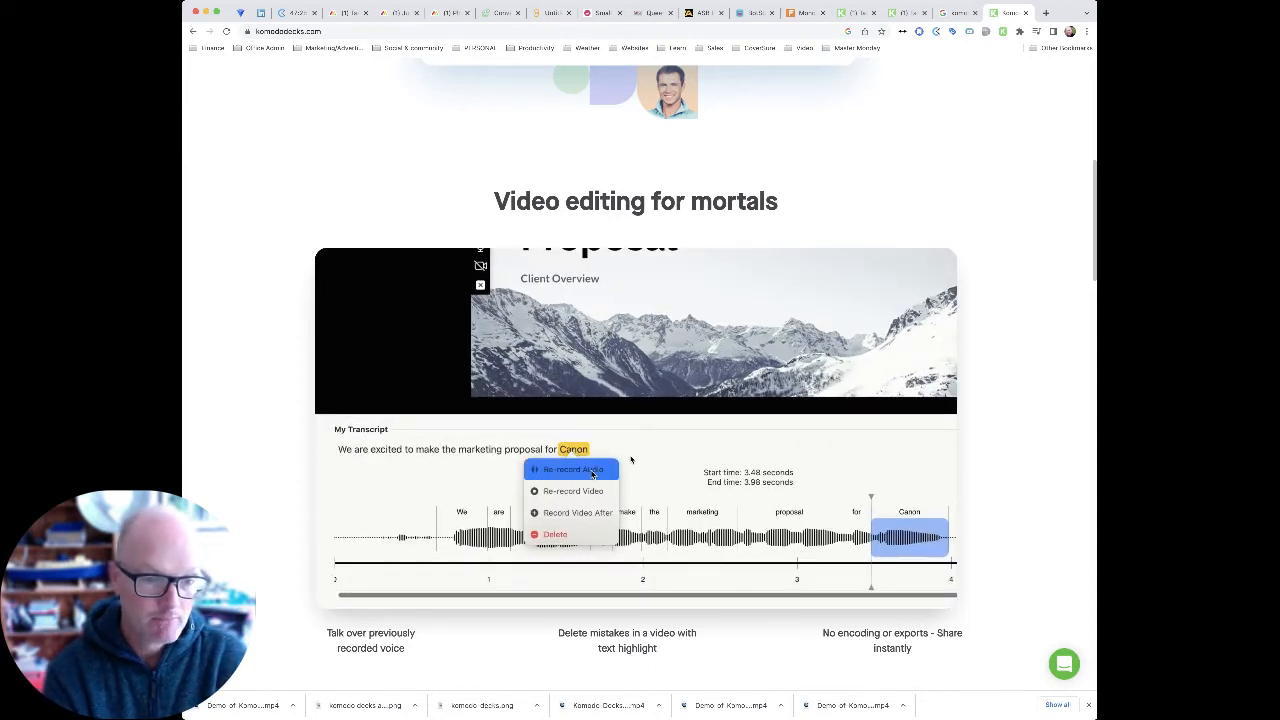
click(570, 468)
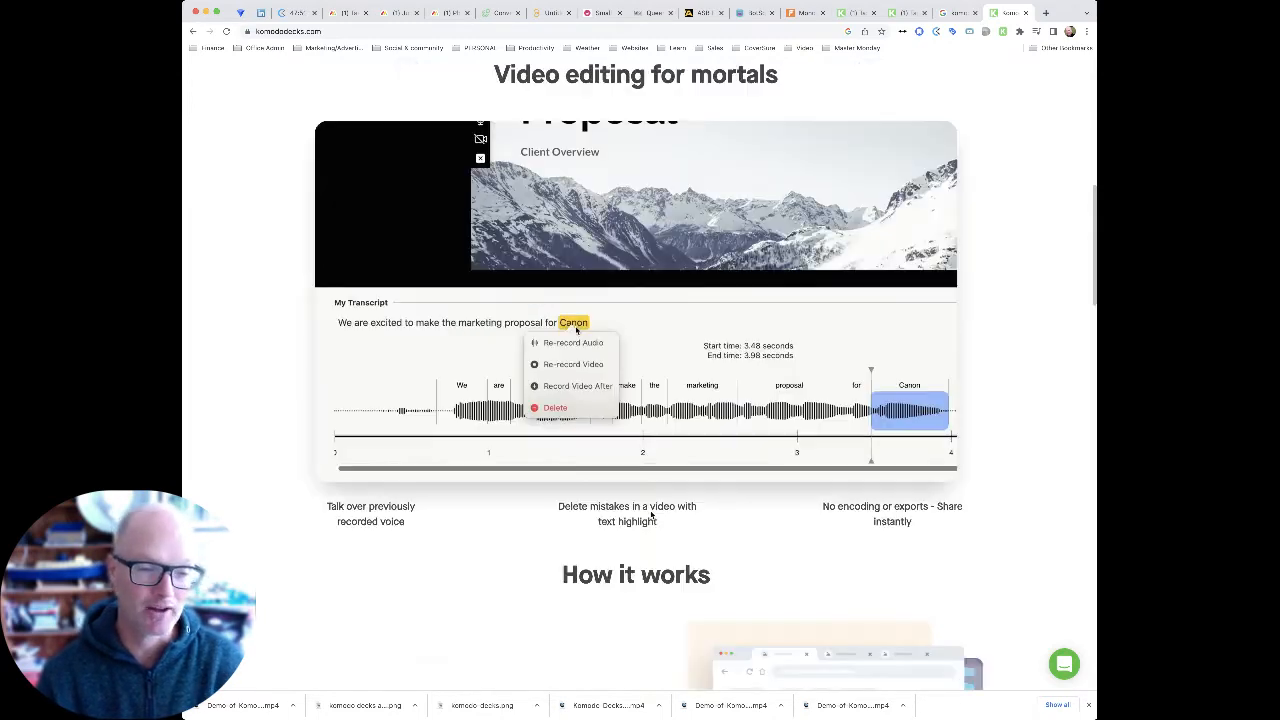
Step: Scroll past 'How it works' to the 'How Komodo can be used' section
scroll(down, 3)
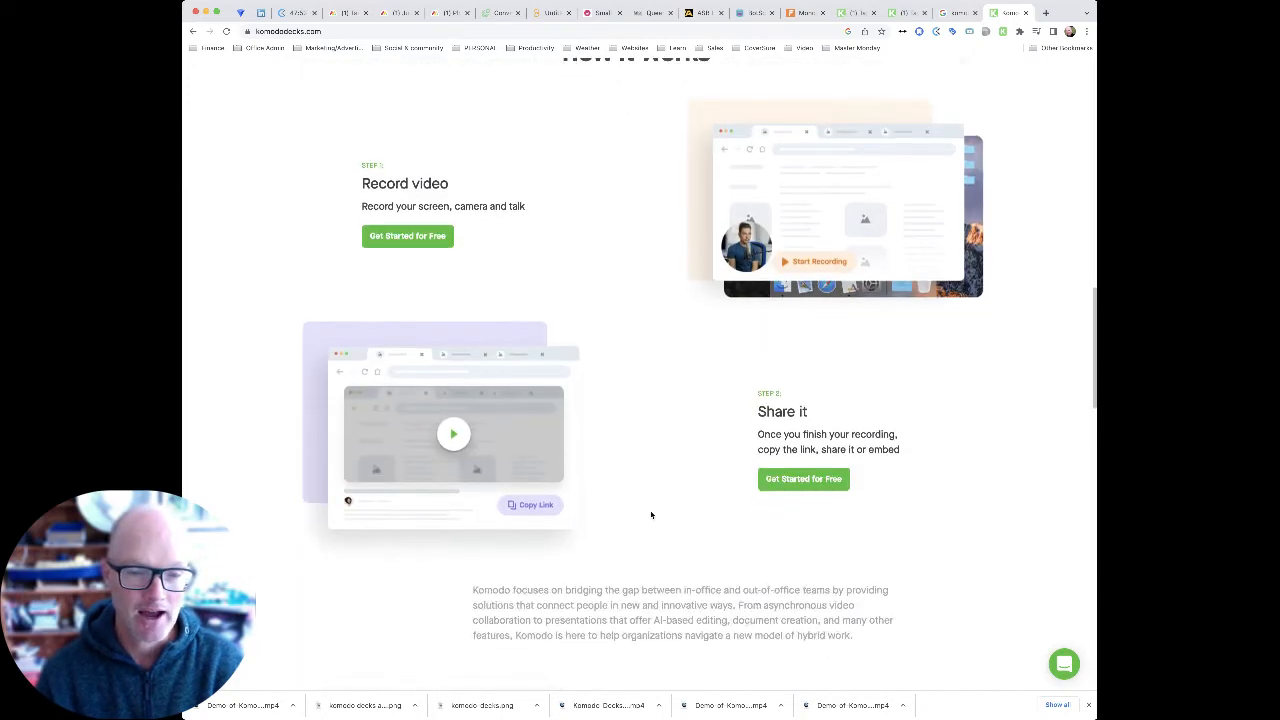
scroll(down, 3)
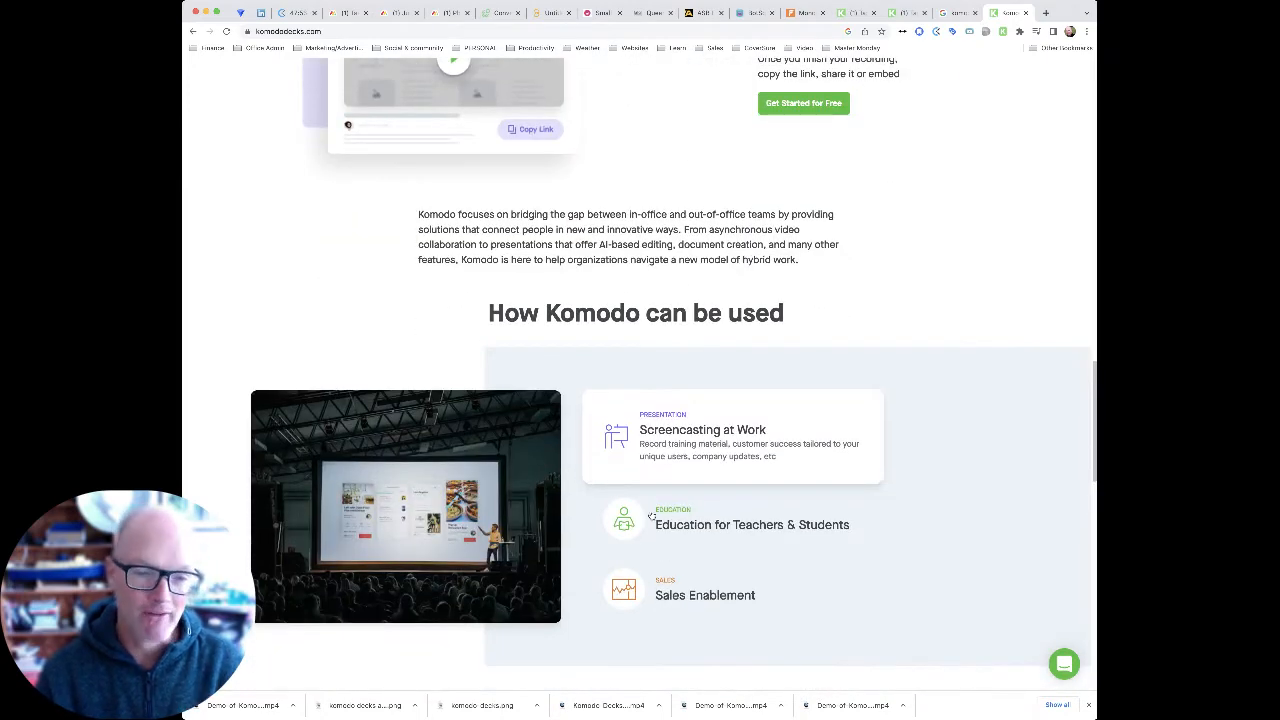
scroll(up, 3)
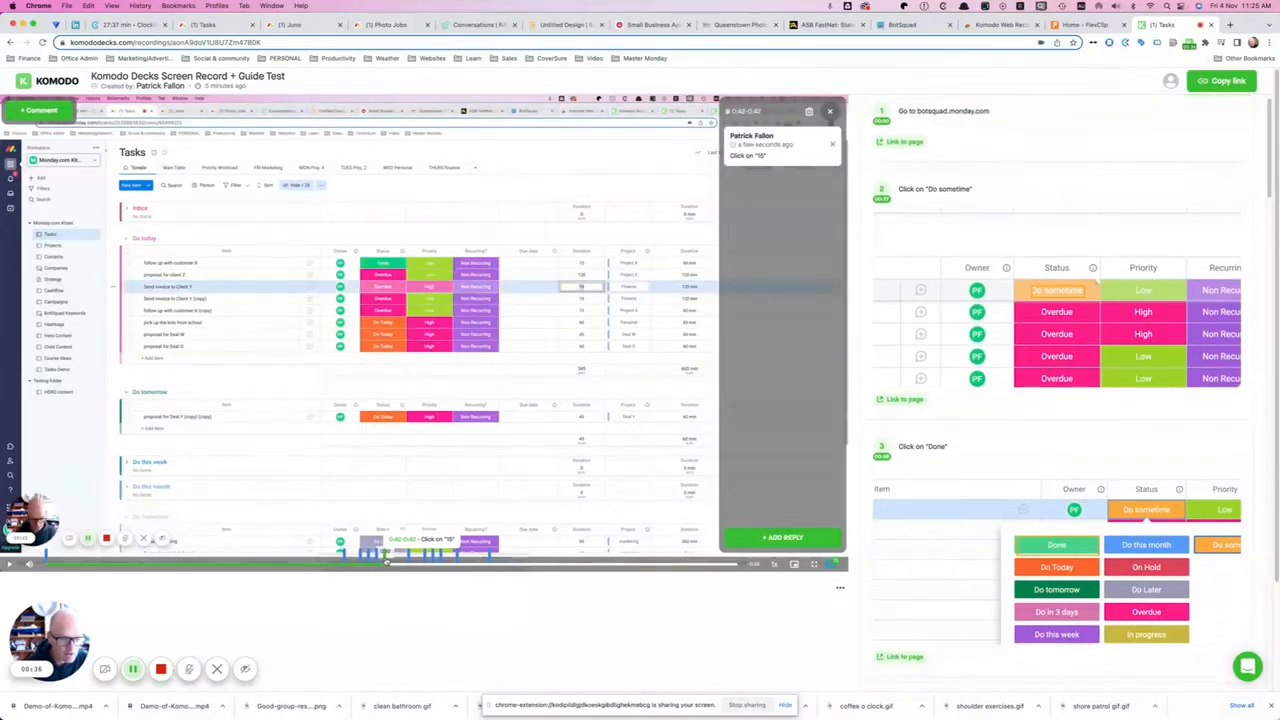
Step: Scroll the recording's step guide down to step 11, picking date 27
scroll(down, 3)
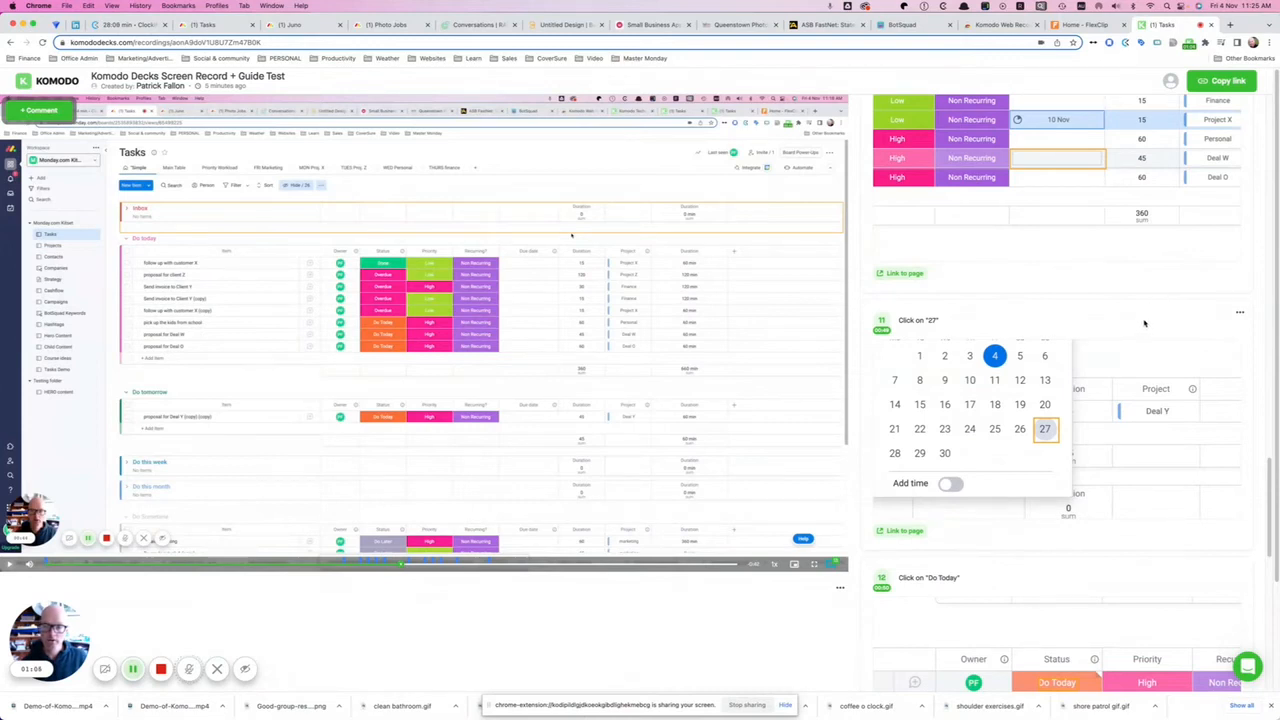
Step: Scroll the guide panel to show steps 11 through 13
scroll(down, 3)
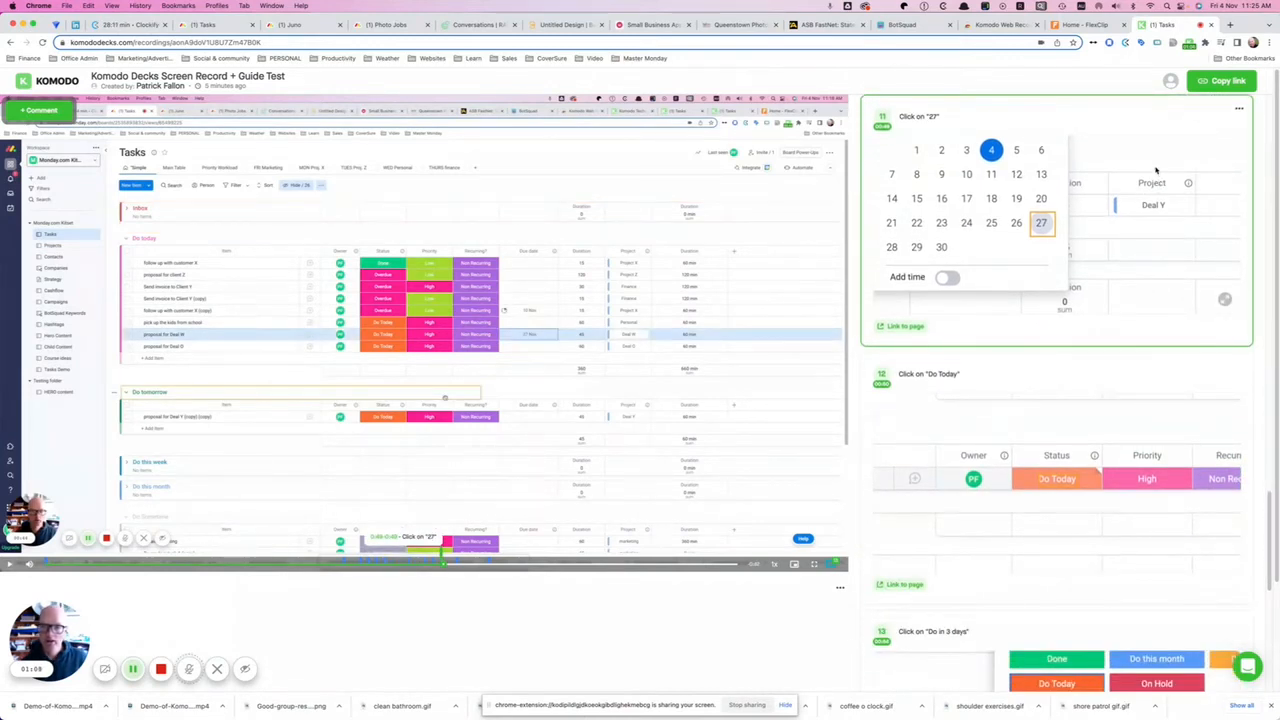
mouse_move(1072, 156)
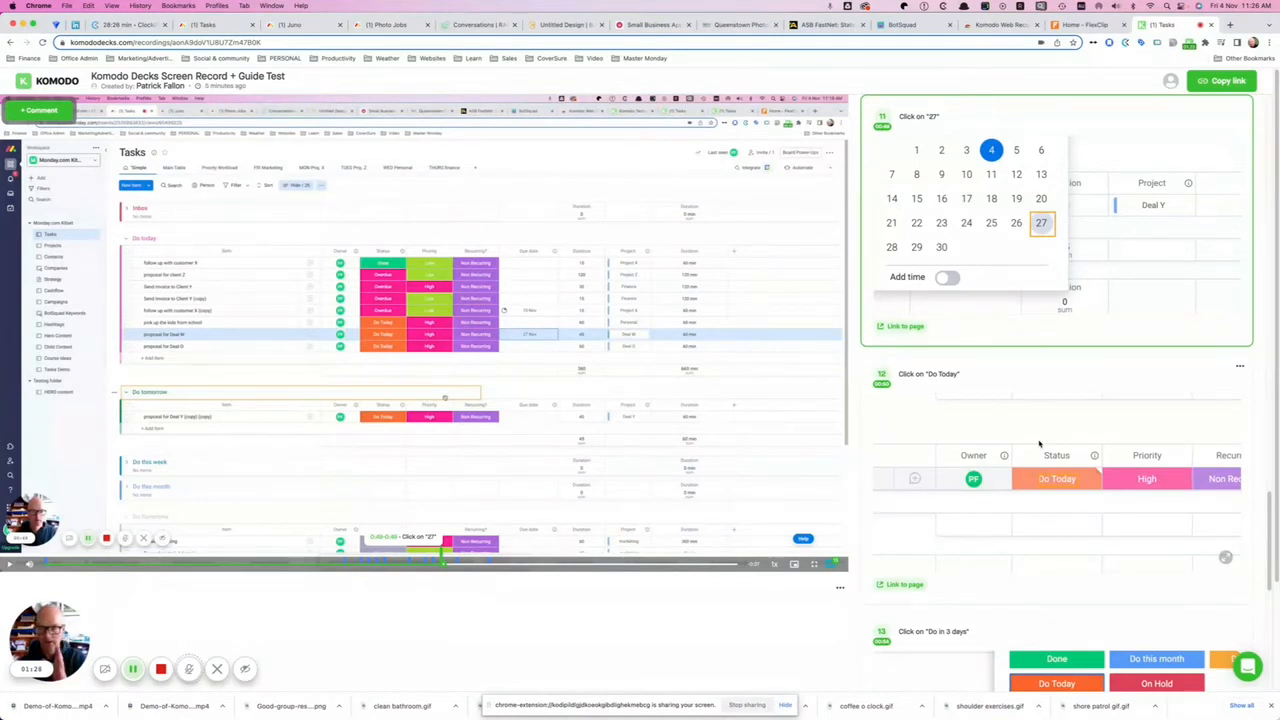
mouse_move(774, 270)
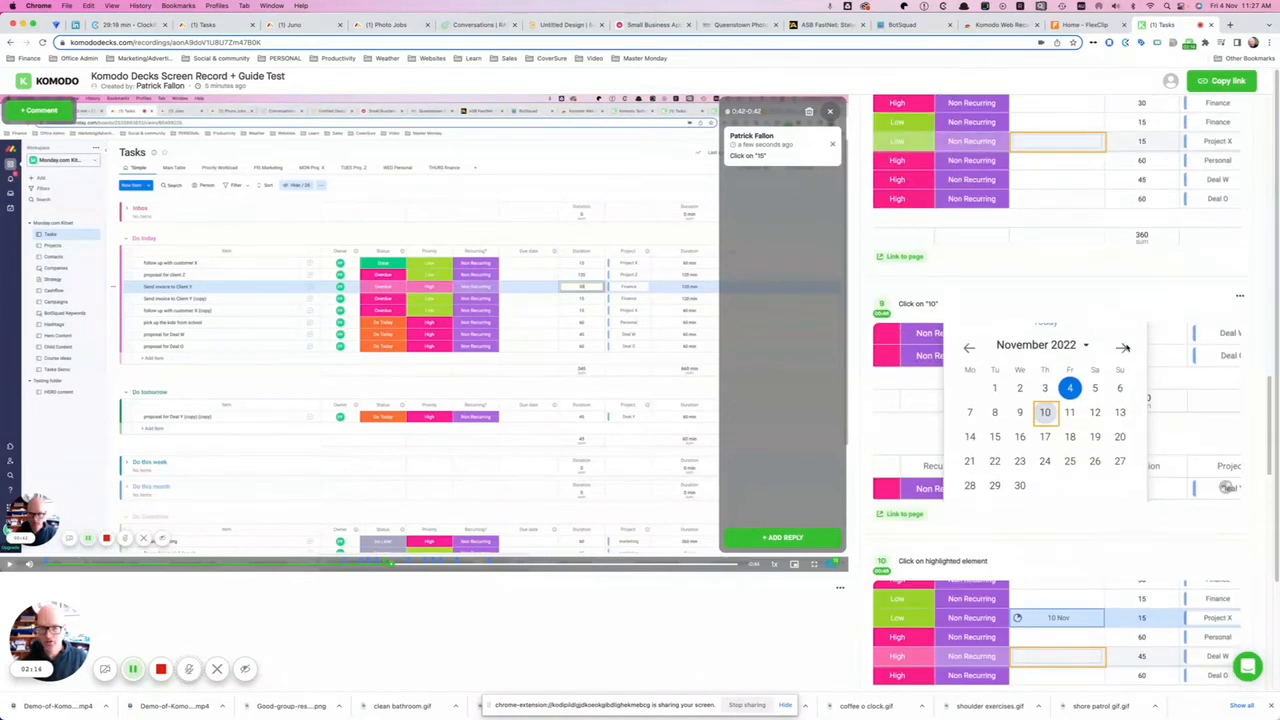
mouse_move(968, 295)
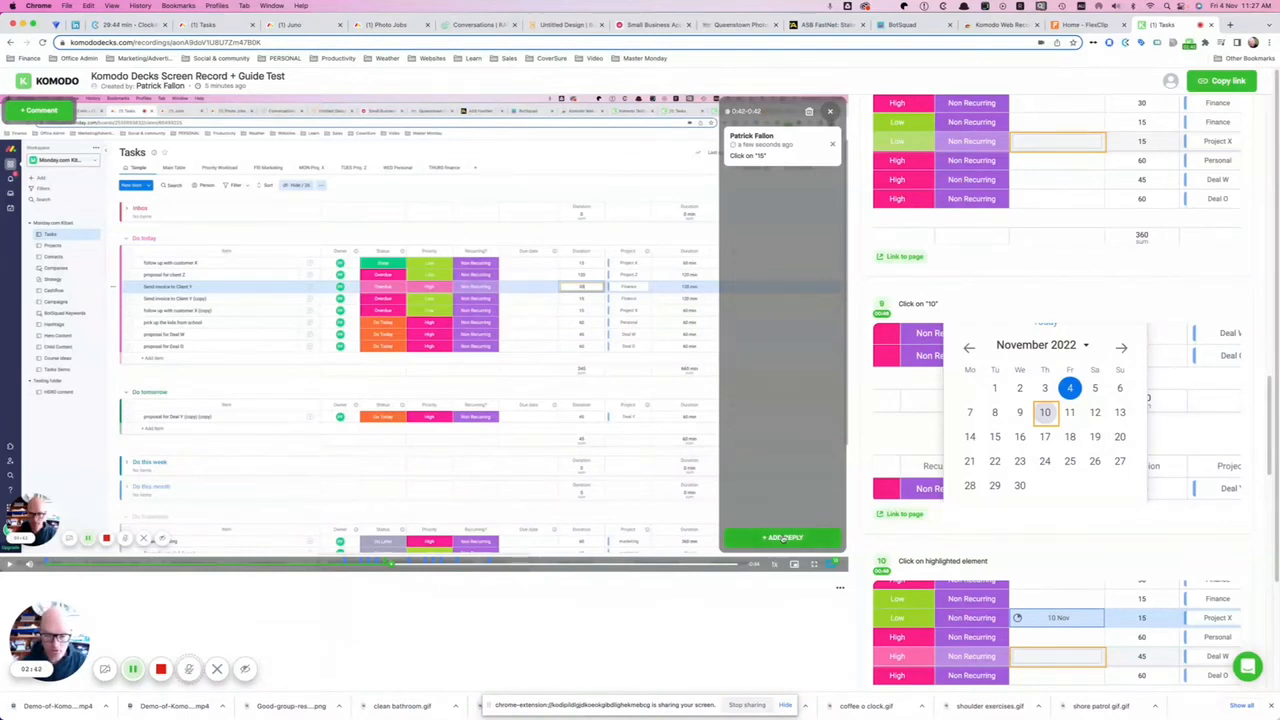
Step: Post the reply 'crazy bananas' under the Click on '10' comment
click(38, 110)
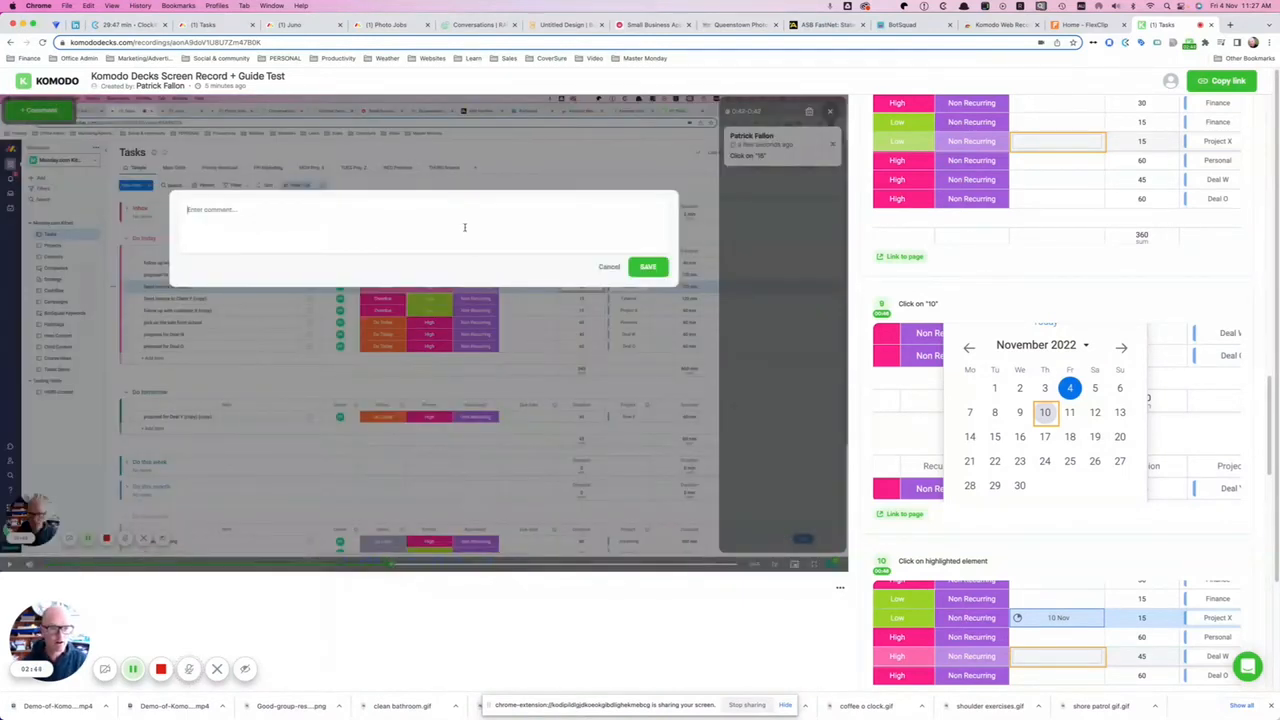
text(crazy bananas)
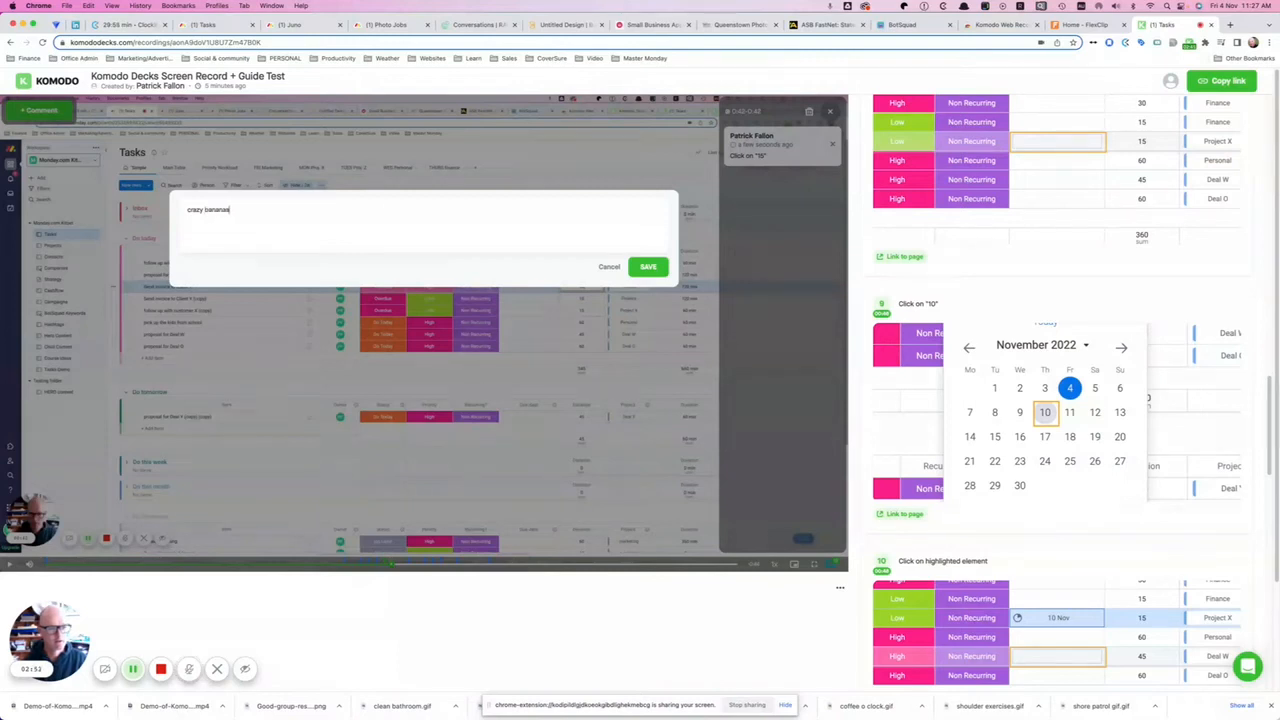
click(647, 266)
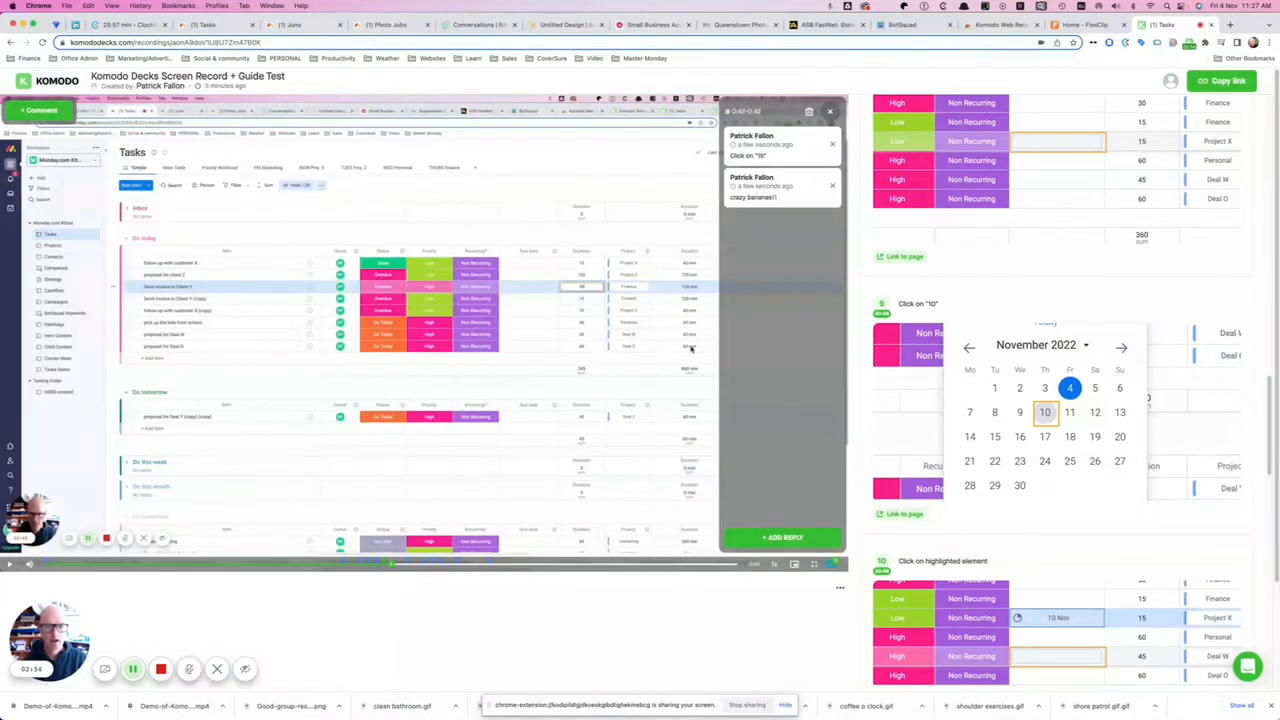